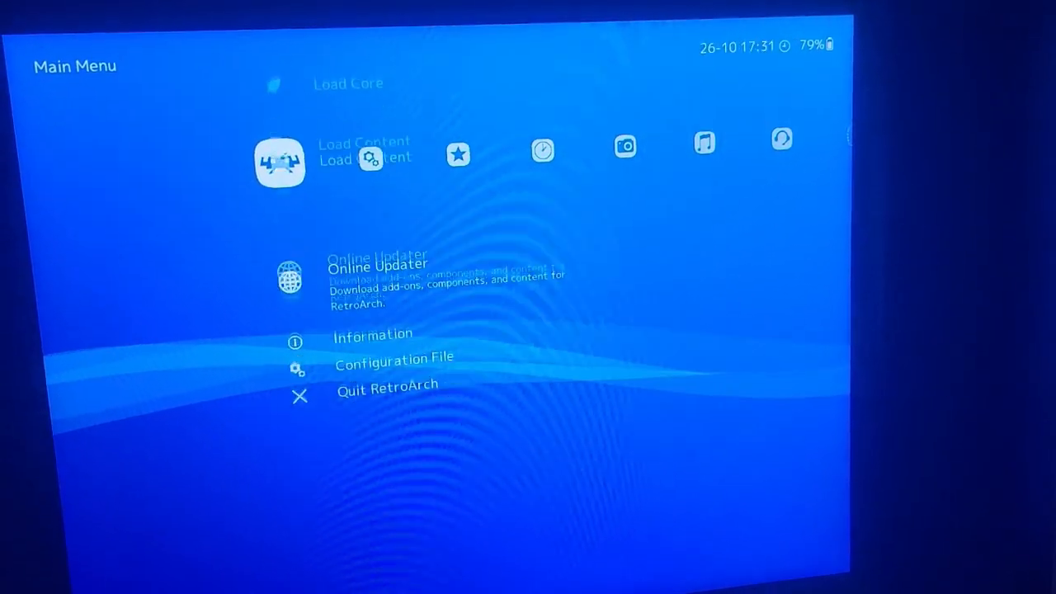
Step: Quit RetroArch to return to the stock Street Fighter II game selection screen
{"action": "scroll", "scroll_direction": "down", "scroll_amount": 3}
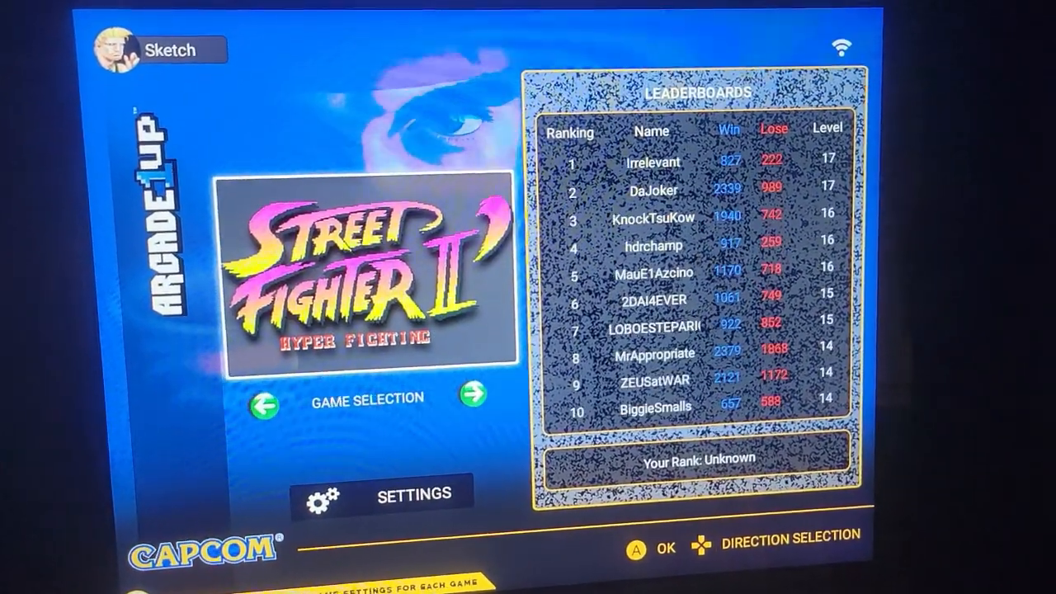
Step: Cycle past Super Puzzle Fighter II Turbo, Vampire Savior and Hyper Fighting, then pick Champion Edition
{"action": "left_click", "coordinate": [472, 389]}
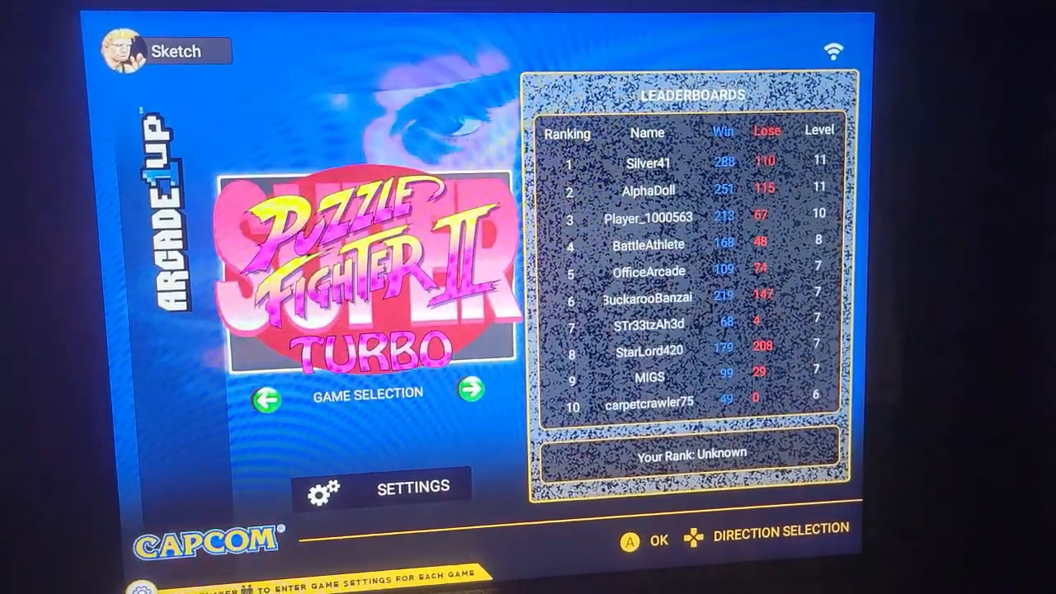
{"action": "left_click", "coordinate": [473, 396]}
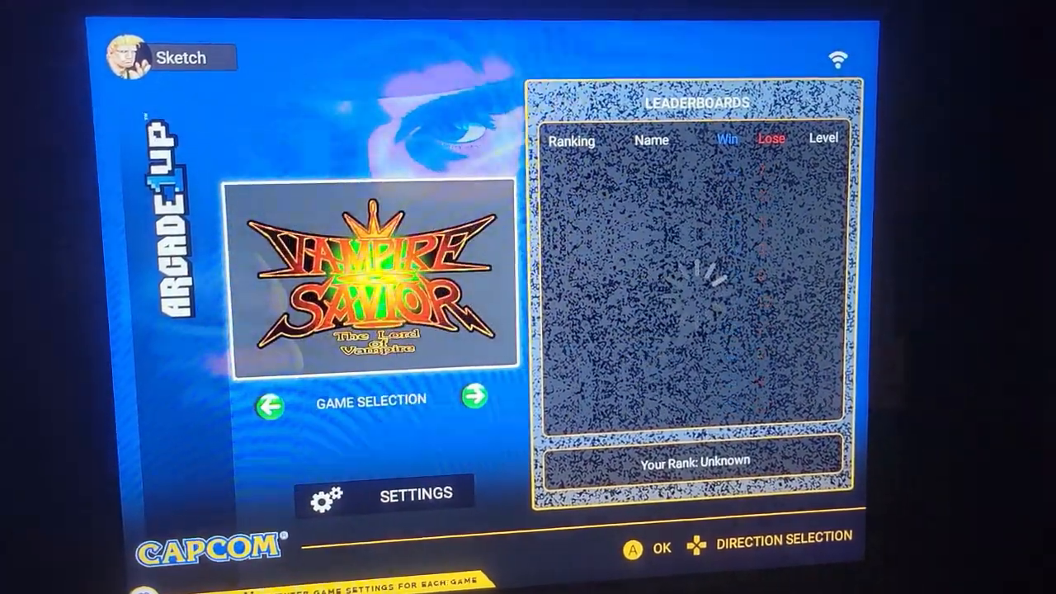
{"action": "left_click", "coordinate": [474, 396]}
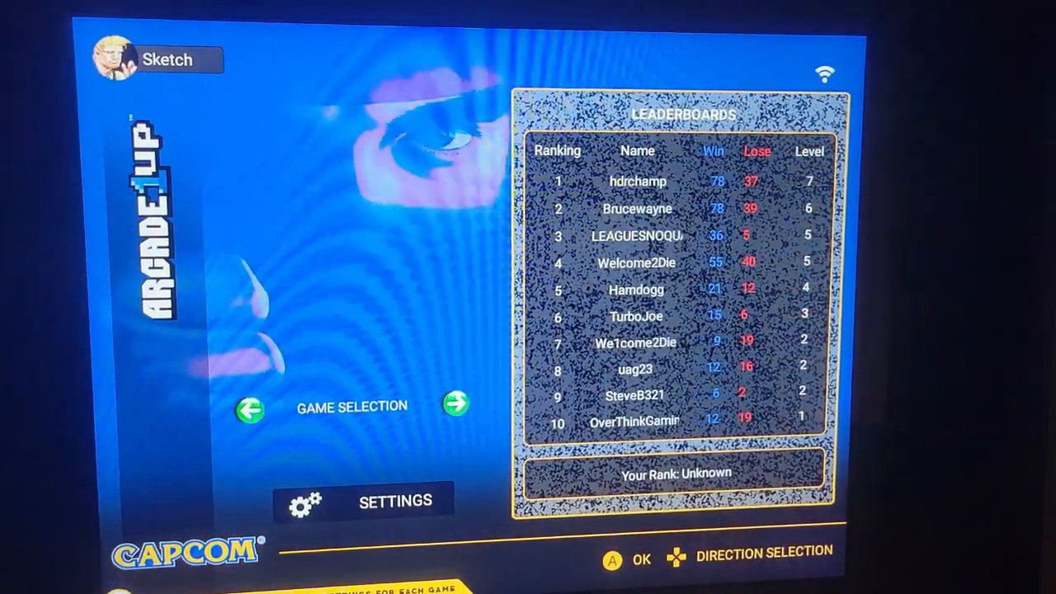
{"action": "left_click", "coordinate": [454, 403]}
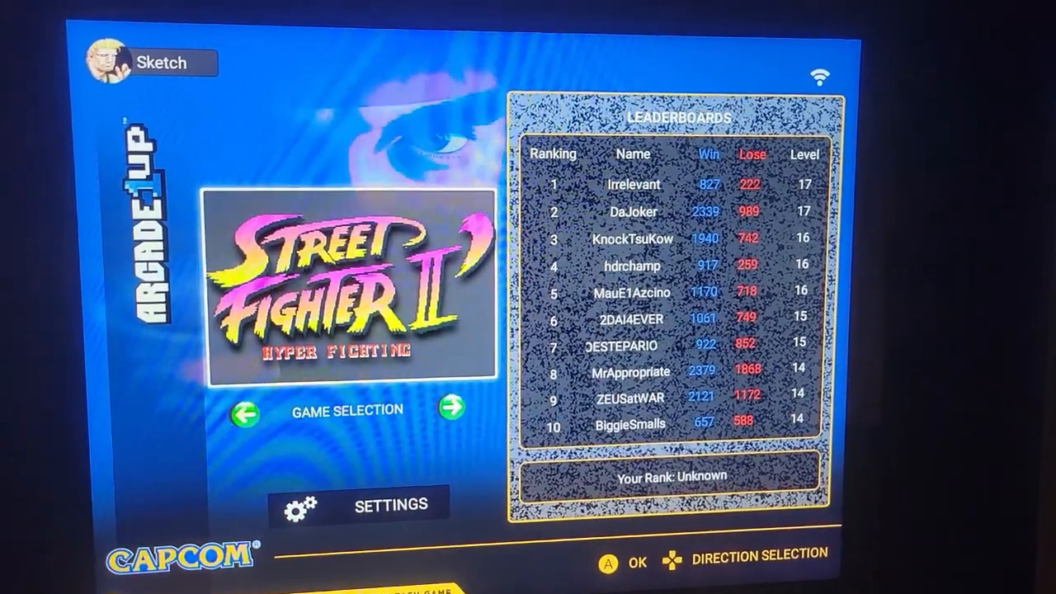
{"action": "left_click", "coordinate": [451, 407]}
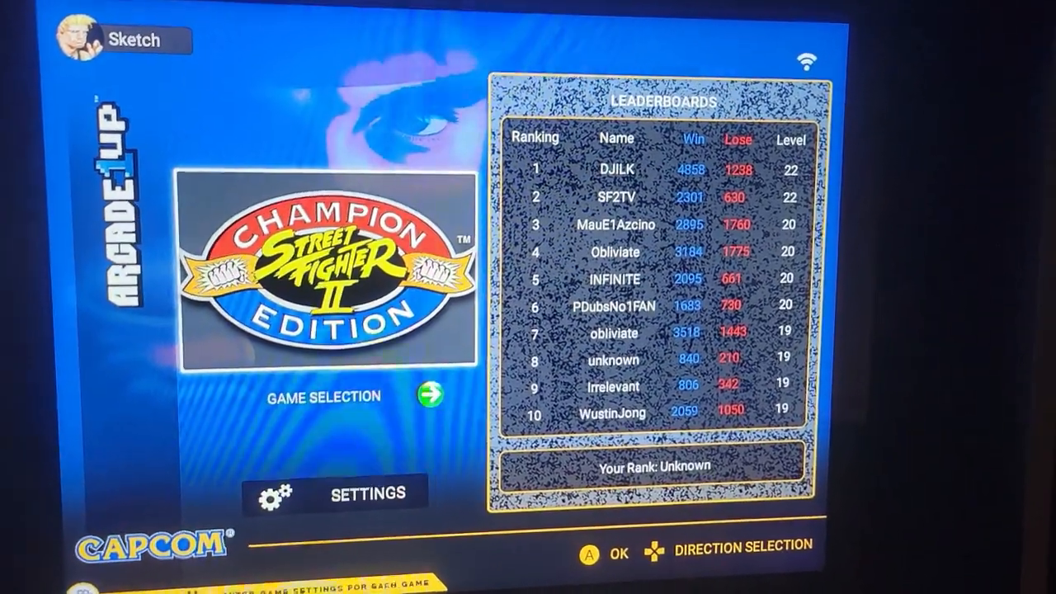
{"action": "left_click", "coordinate": [432, 396]}
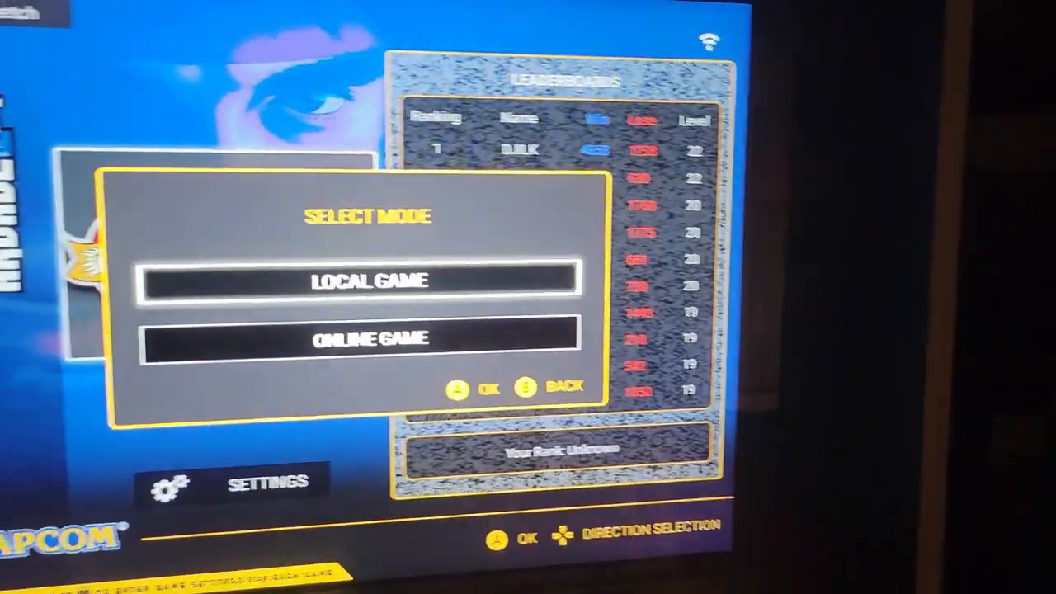